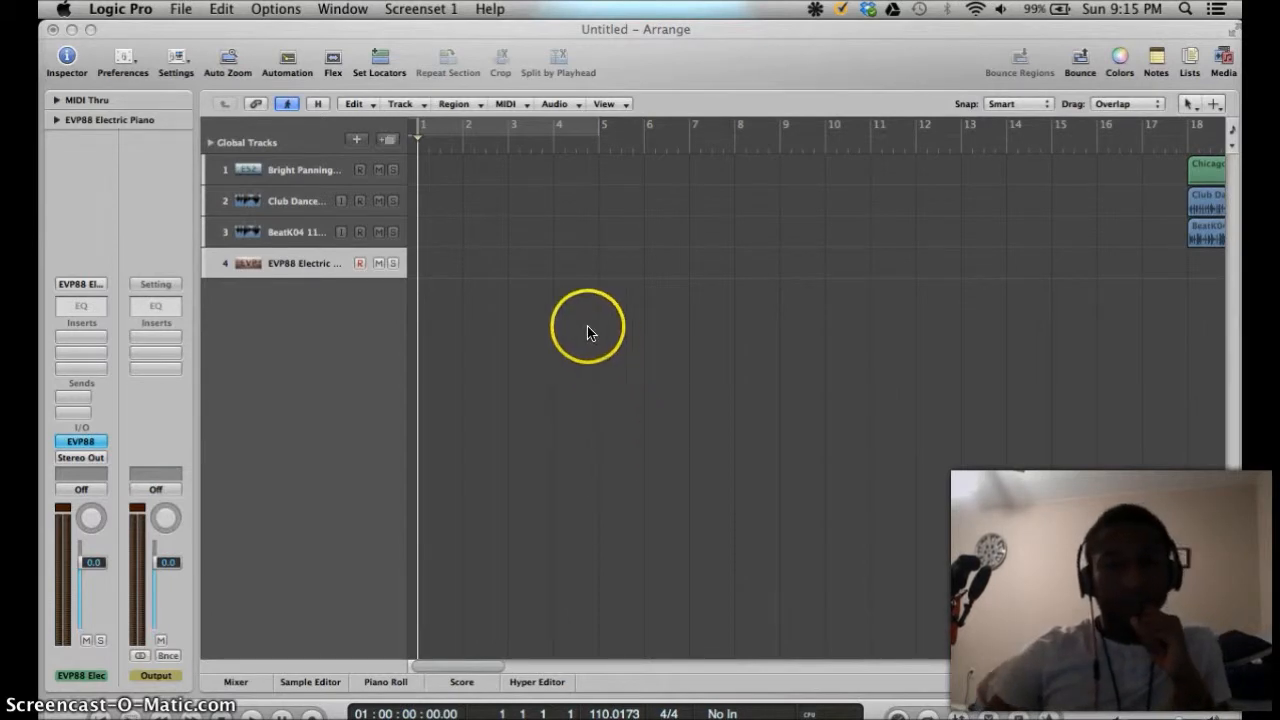
{"action": "mouse_move", "coordinate": [1214, 448]}
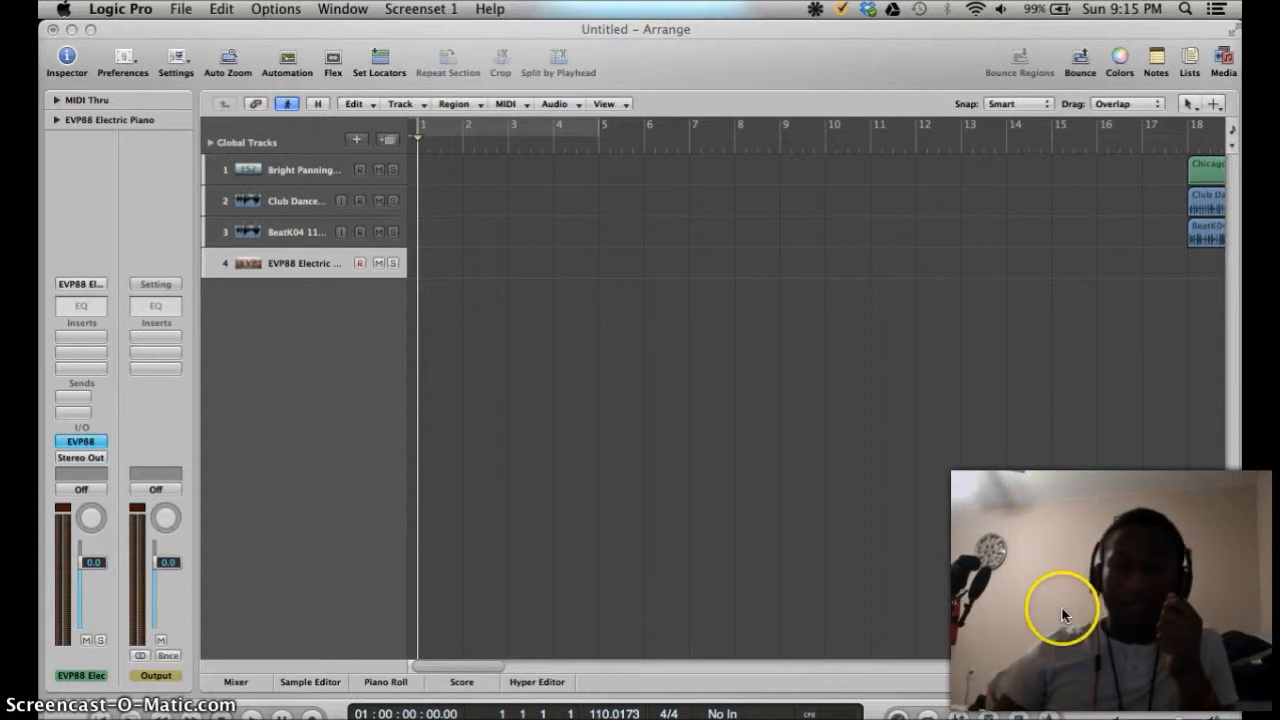
{"action": "mouse_move", "coordinate": [1056, 563]}
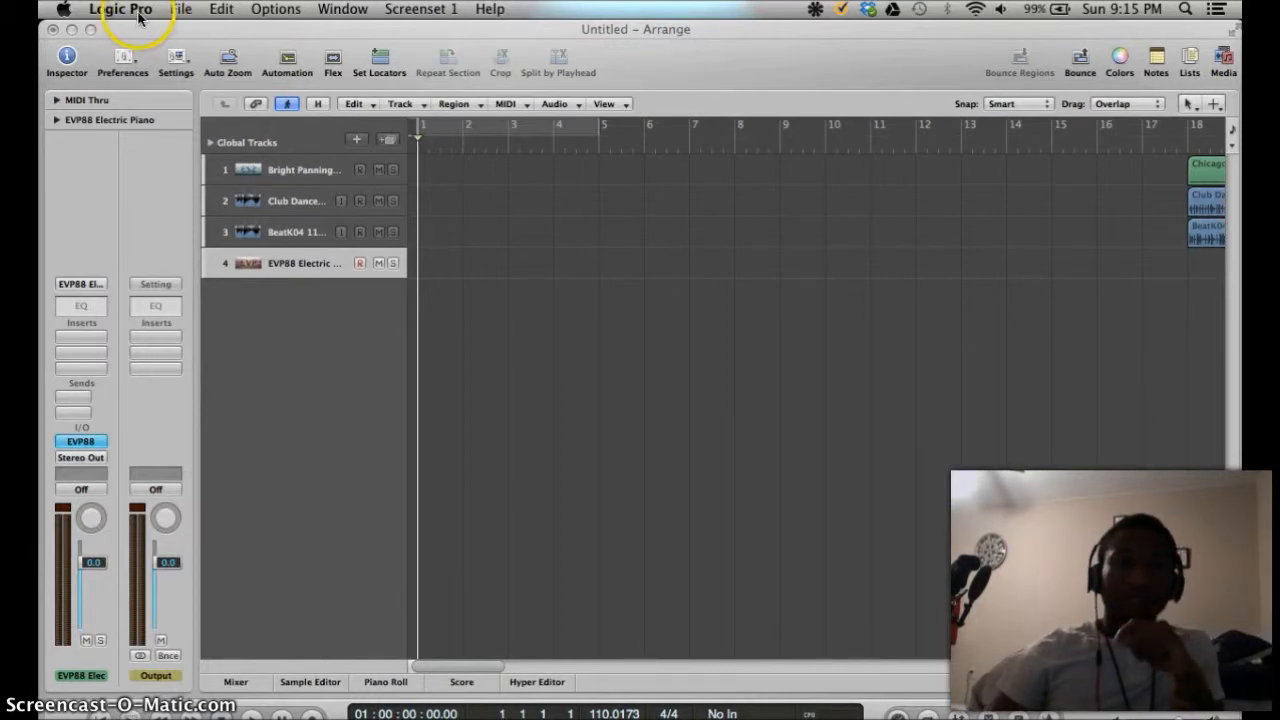
Step: Open the Audio Units Manager from the Logic Pro Preferences menu
{"action": "left_click", "coordinate": [118, 9]}
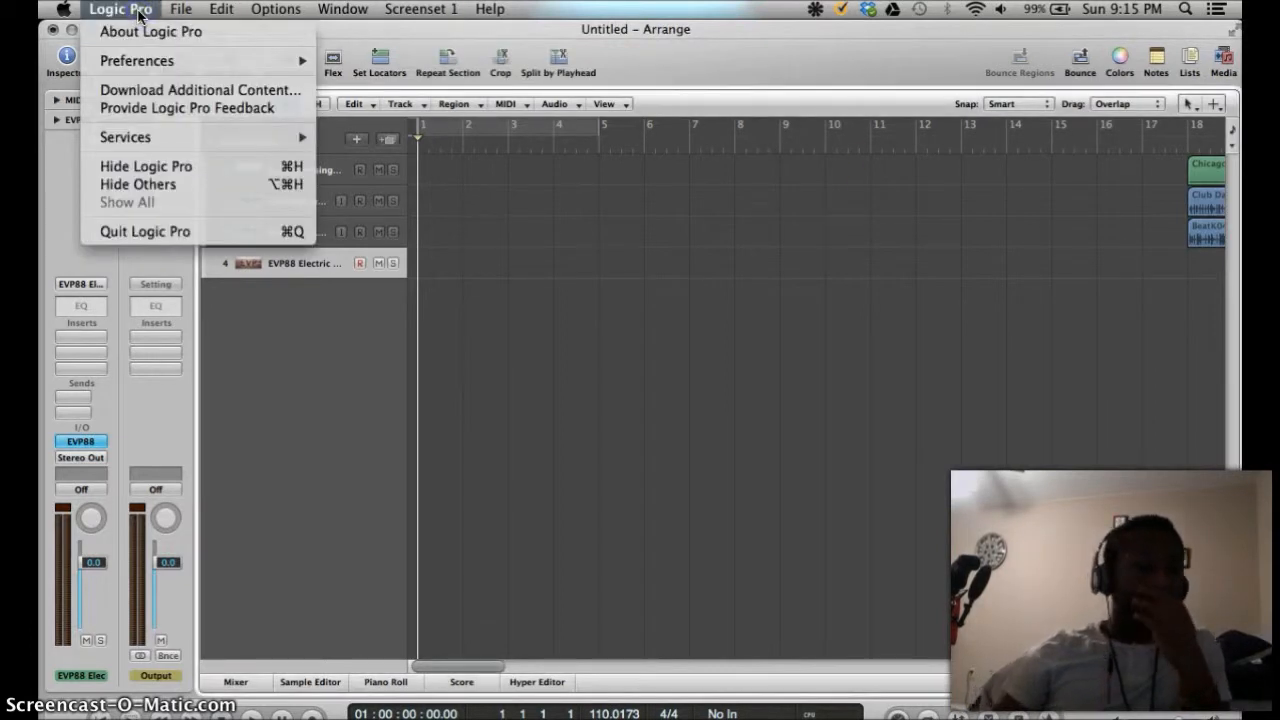
{"action": "mouse_move", "coordinate": [137, 60]}
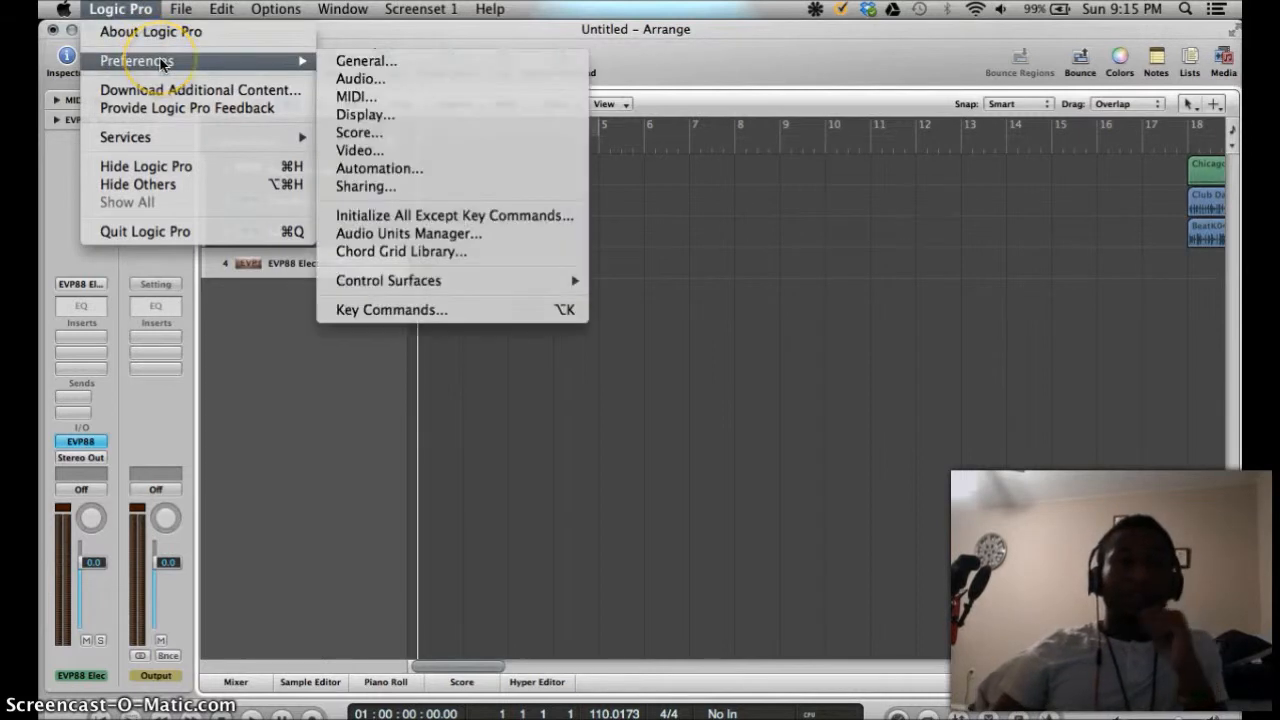
{"action": "mouse_move", "coordinate": [280, 62]}
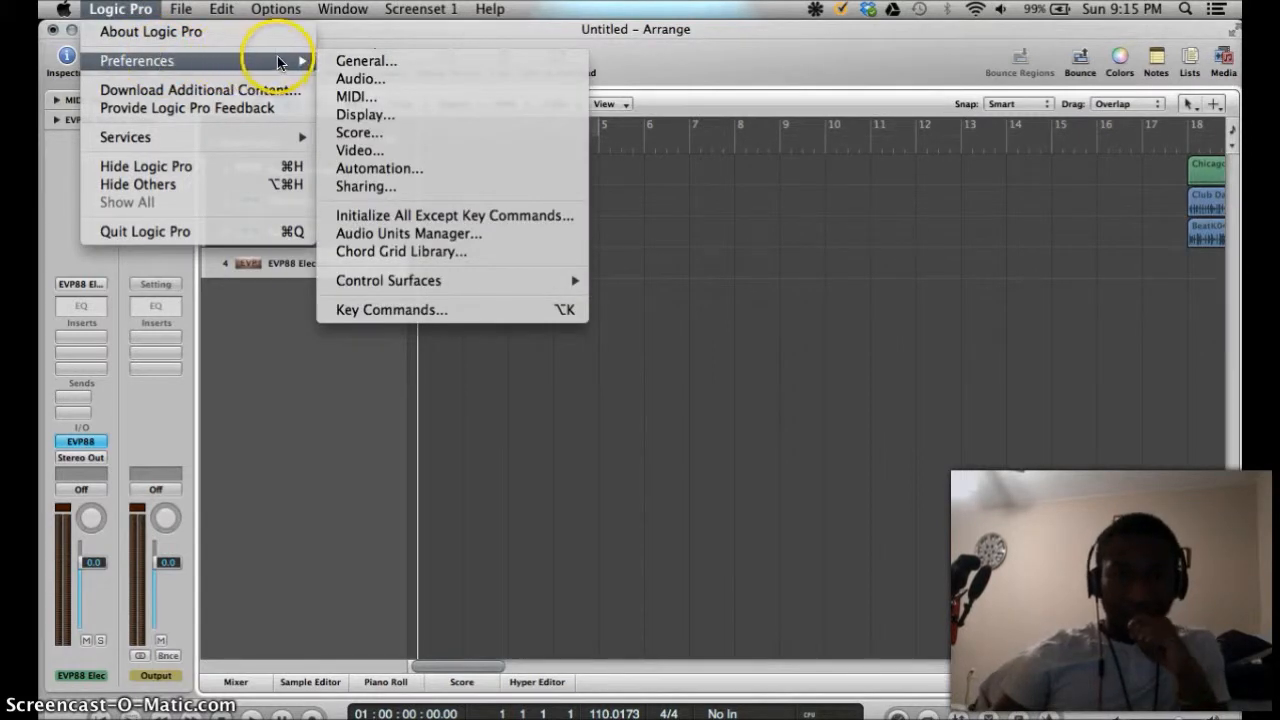
{"action": "mouse_move", "coordinate": [436, 233]}
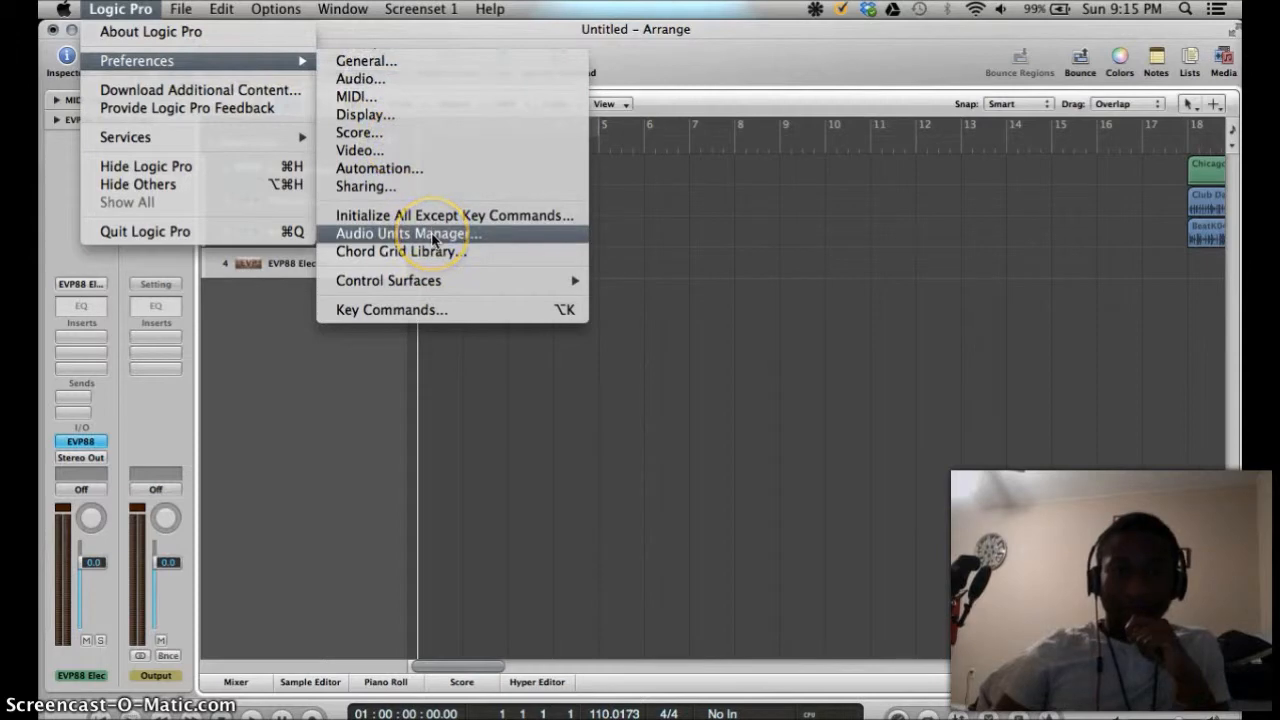
{"action": "left_click", "coordinate": [405, 233]}
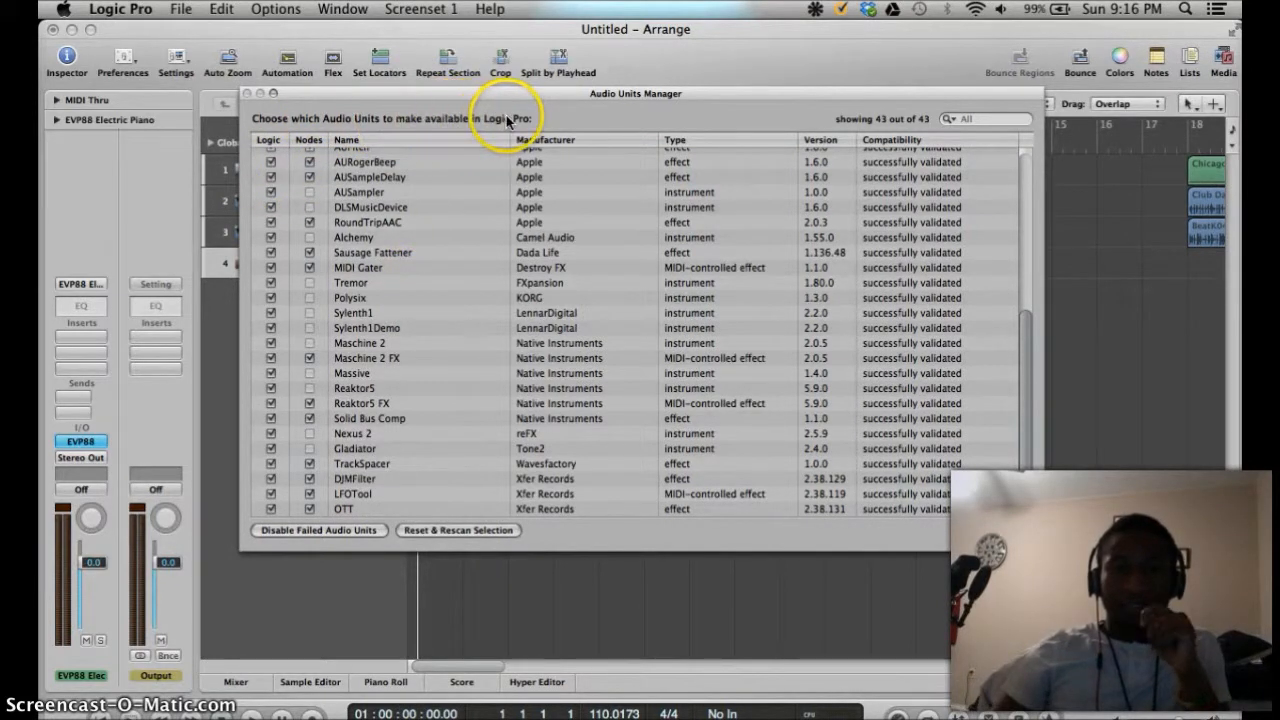
{"action": "mouse_move", "coordinate": [835, 170]}
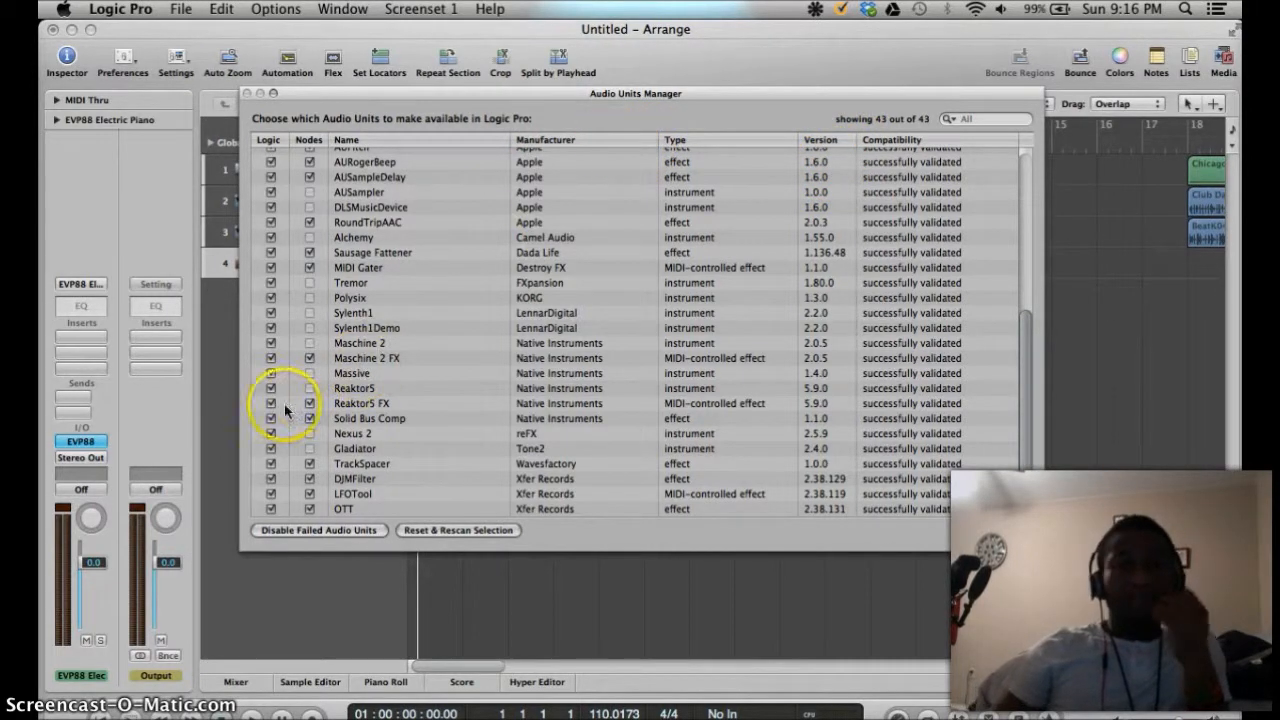
{"action": "mouse_move", "coordinate": [433, 370]}
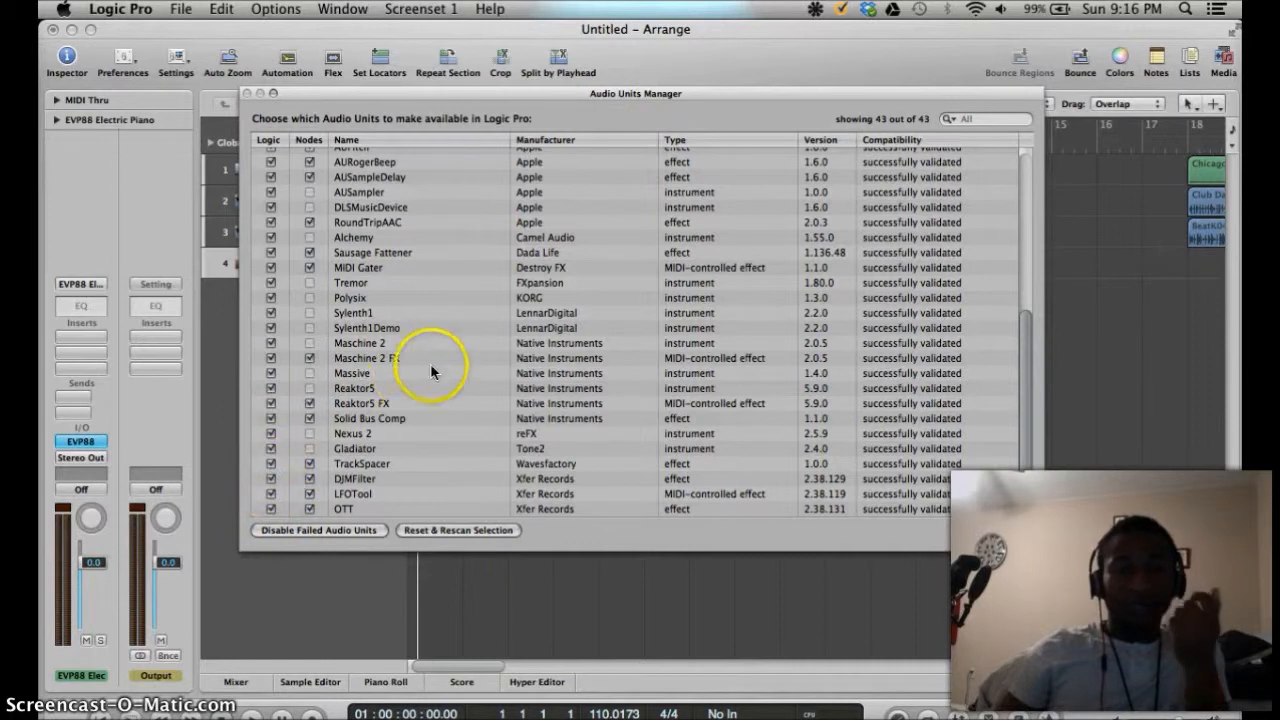
{"action": "mouse_move", "coordinate": [249, 131]}
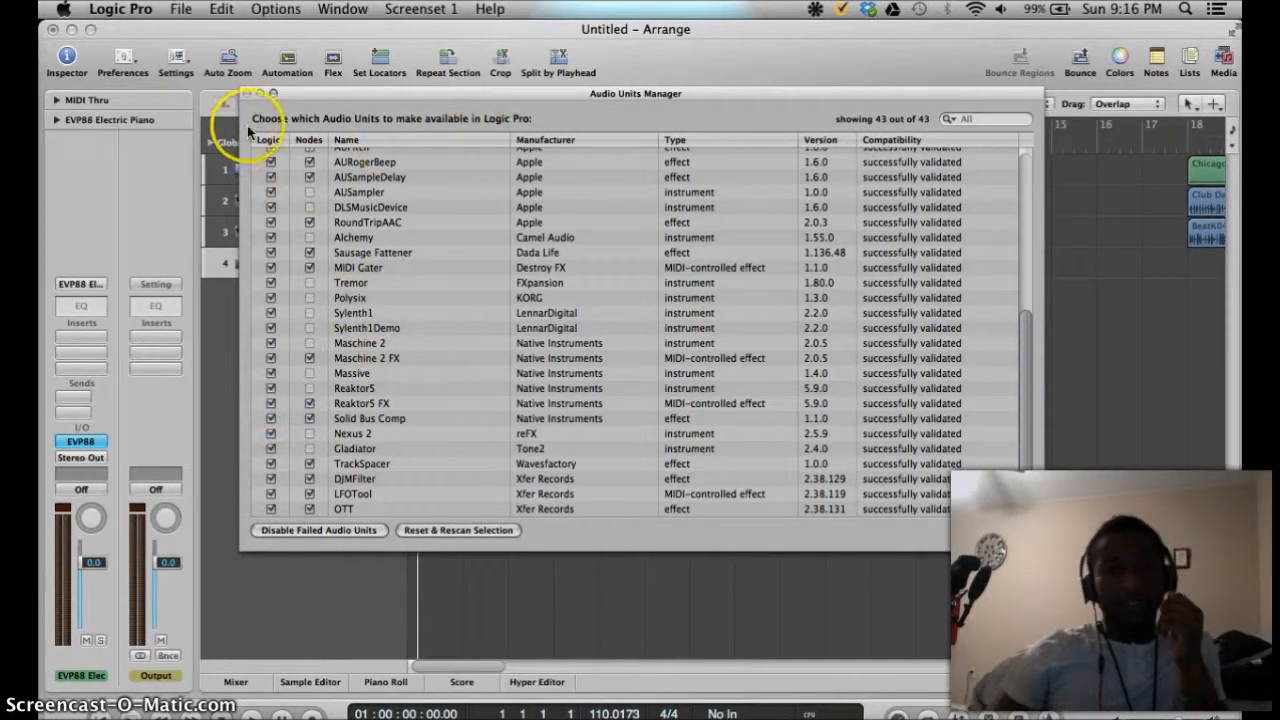
{"action": "mouse_move", "coordinate": [384, 308]}
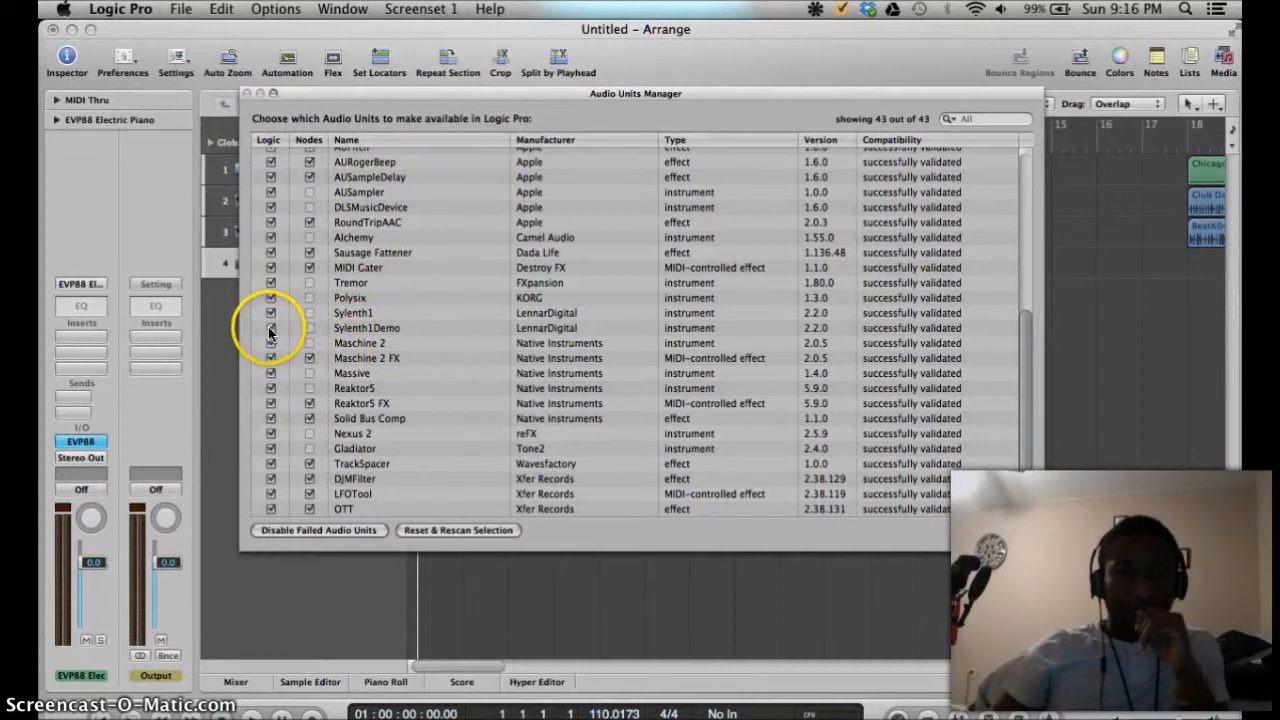
Step: Uncheck Sylenth1Demo's Logic box and close the Audio Units Manager
{"action": "left_click", "coordinate": [270, 328]}
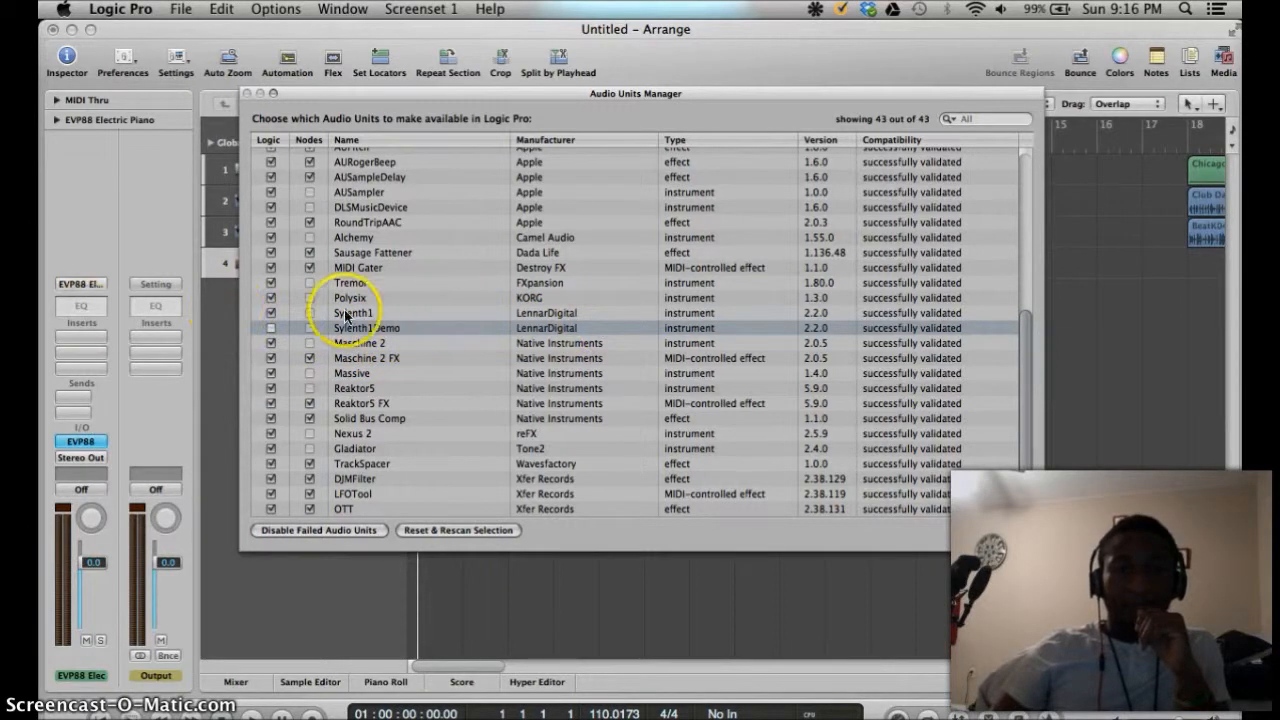
{"action": "left_click", "coordinate": [269, 328]}
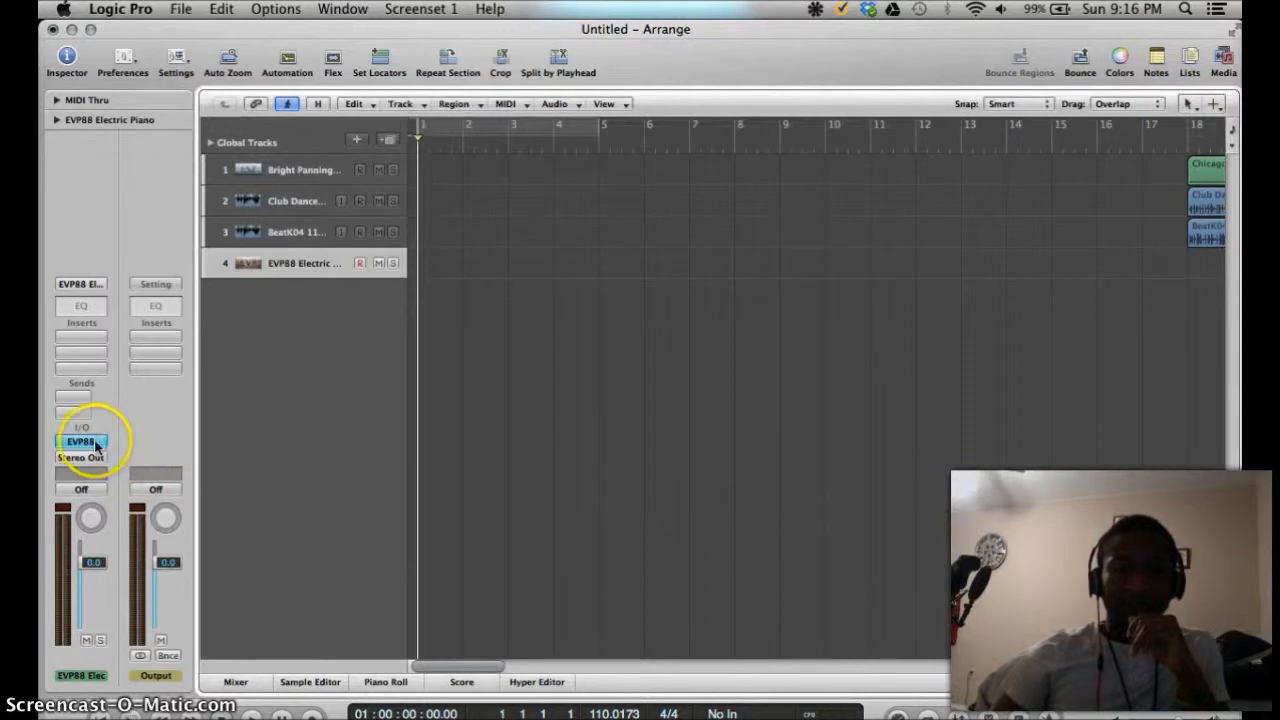
Step: Check the EVP88 track's LennarDigital instruments, then reopen the Preferences menu
{"action": "left_click", "coordinate": [80, 441]}
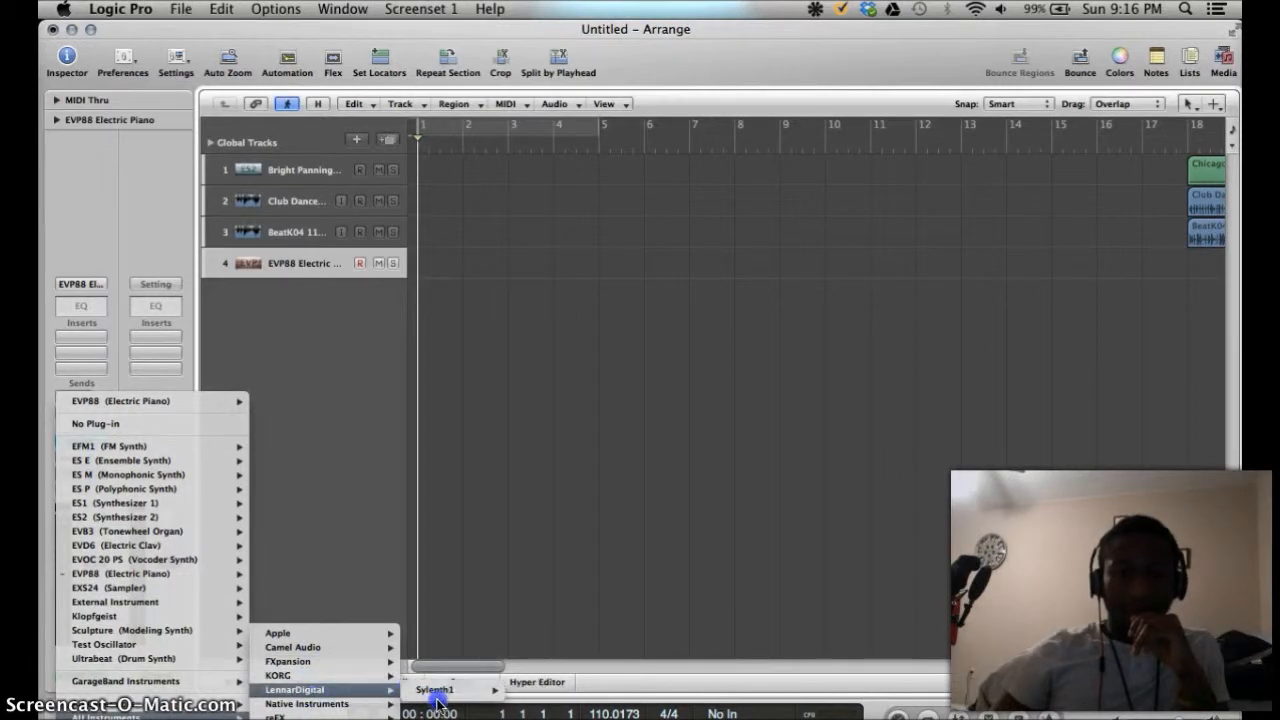
{"action": "mouse_move", "coordinate": [452, 490]}
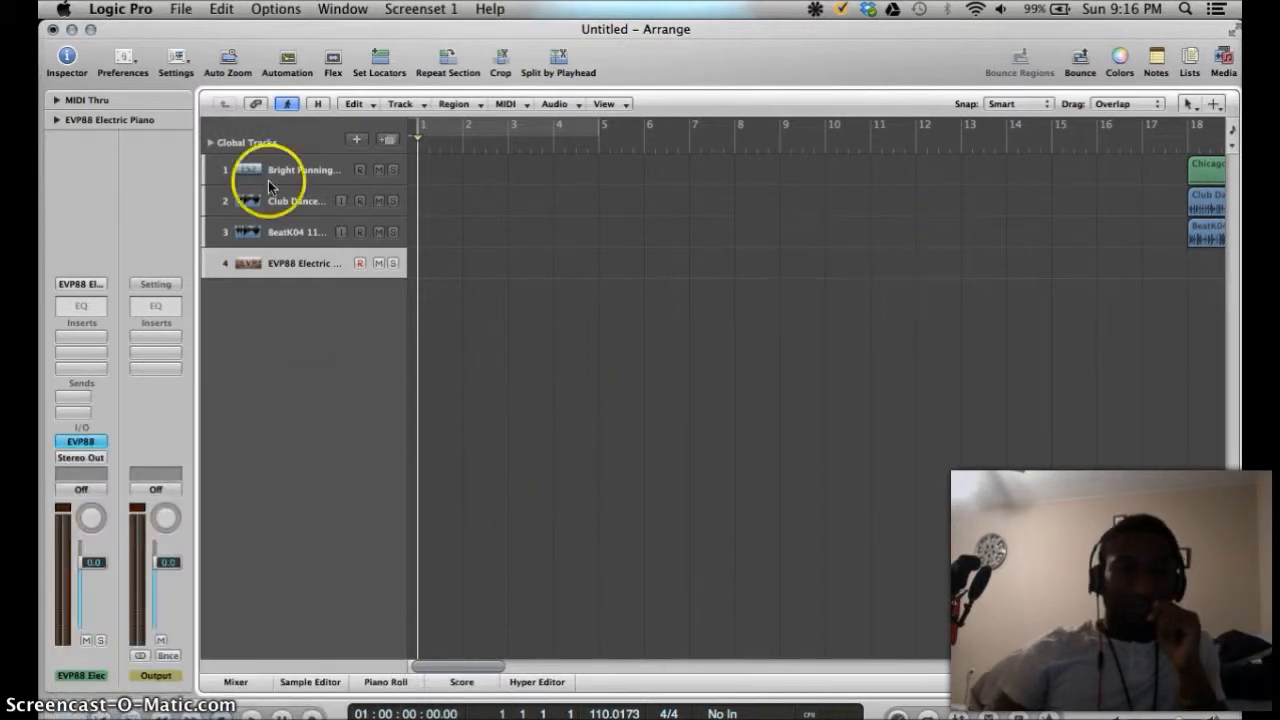
{"action": "left_click", "coordinate": [119, 9]}
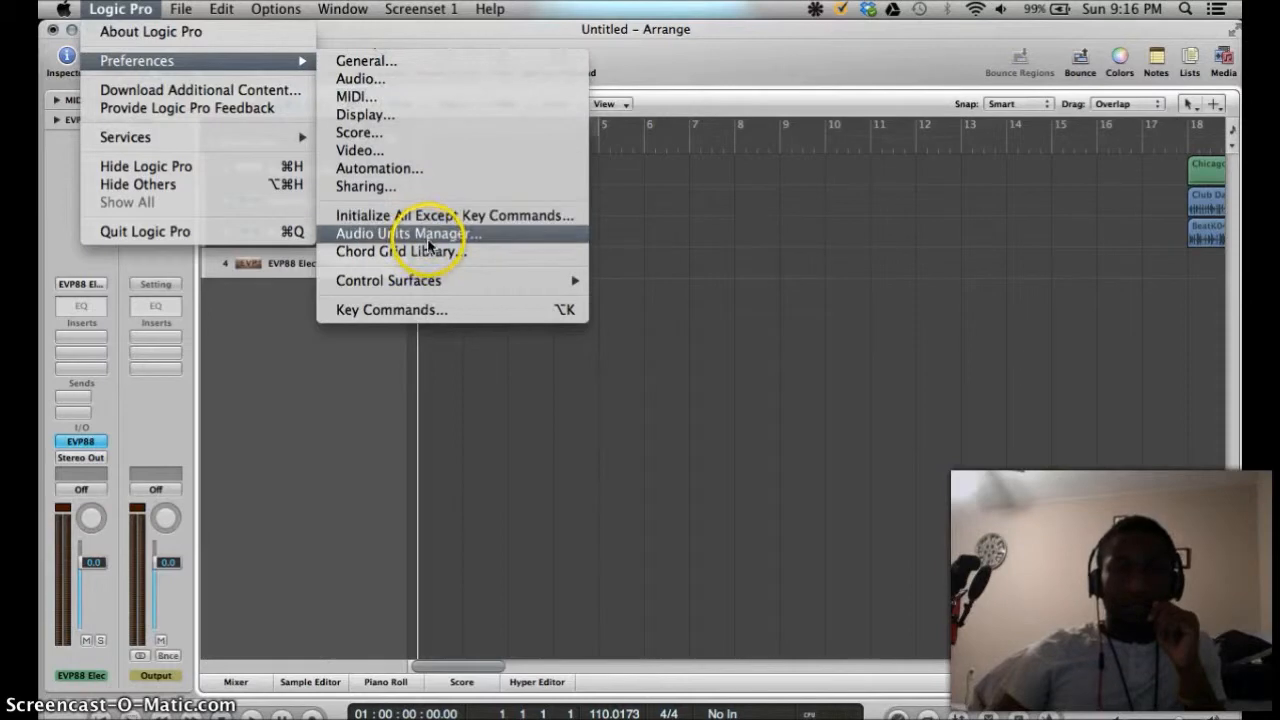
Step: Reopen the Audio Units Manager and scroll down through the plugin list
{"action": "left_click", "coordinate": [427, 233]}
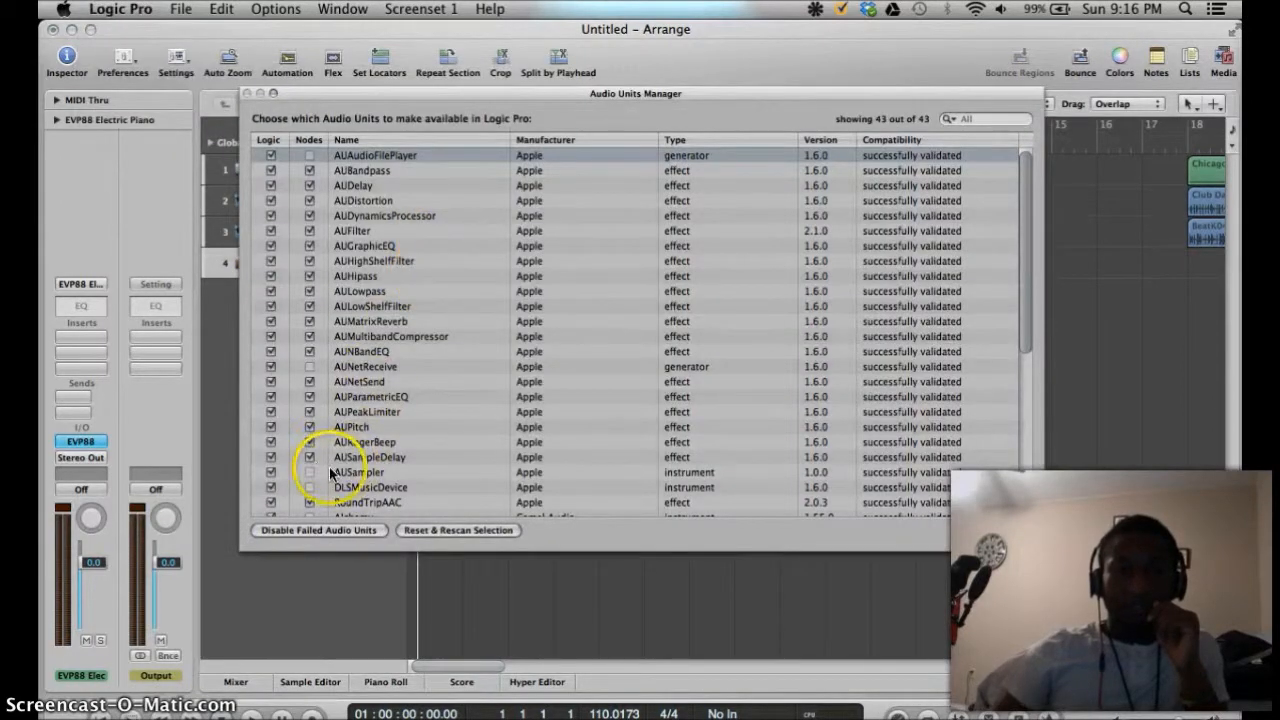
{"action": "scroll", "scroll_direction": "down", "scroll_amount": 3}
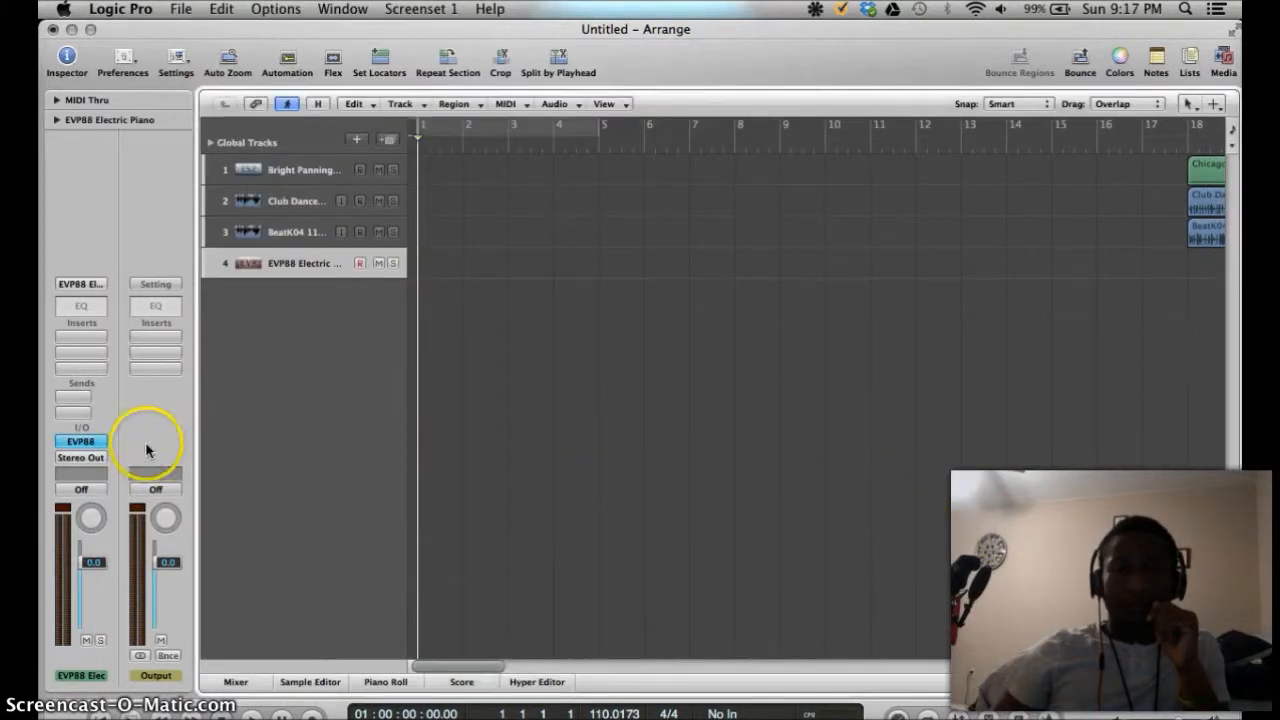
{"action": "left_click", "coordinate": [80, 440]}
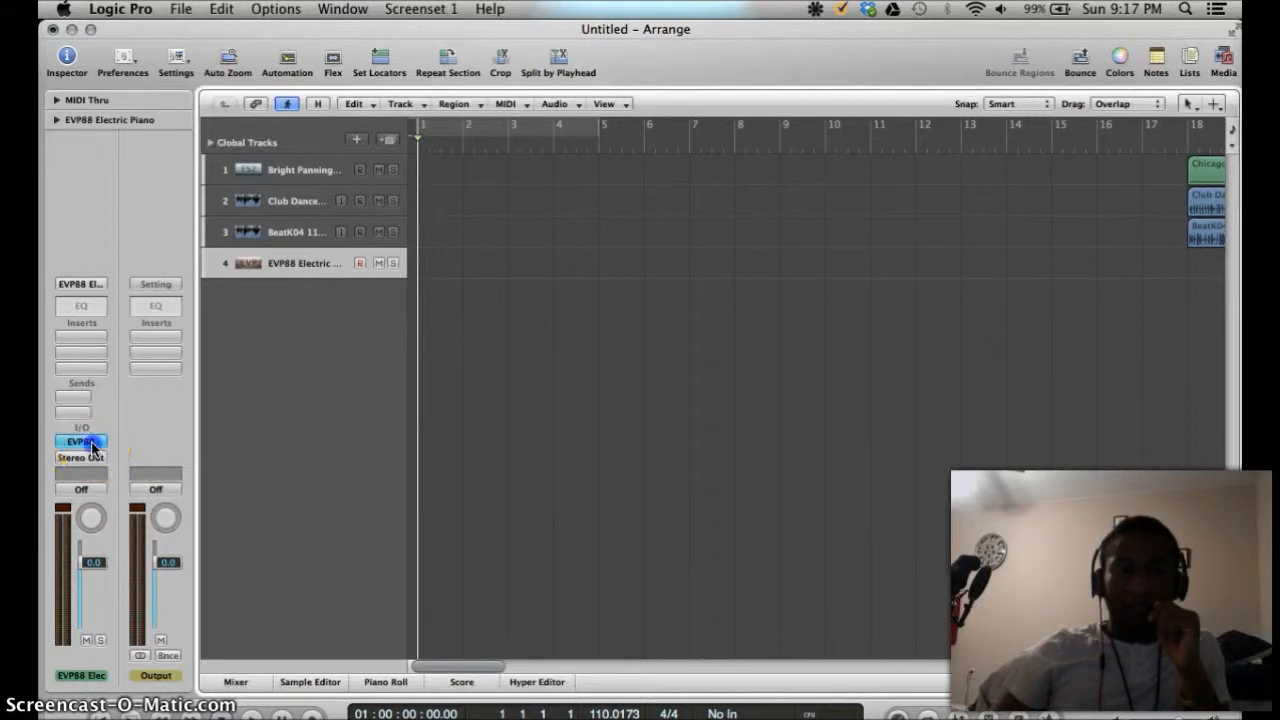
{"action": "left_click", "coordinate": [81, 441]}
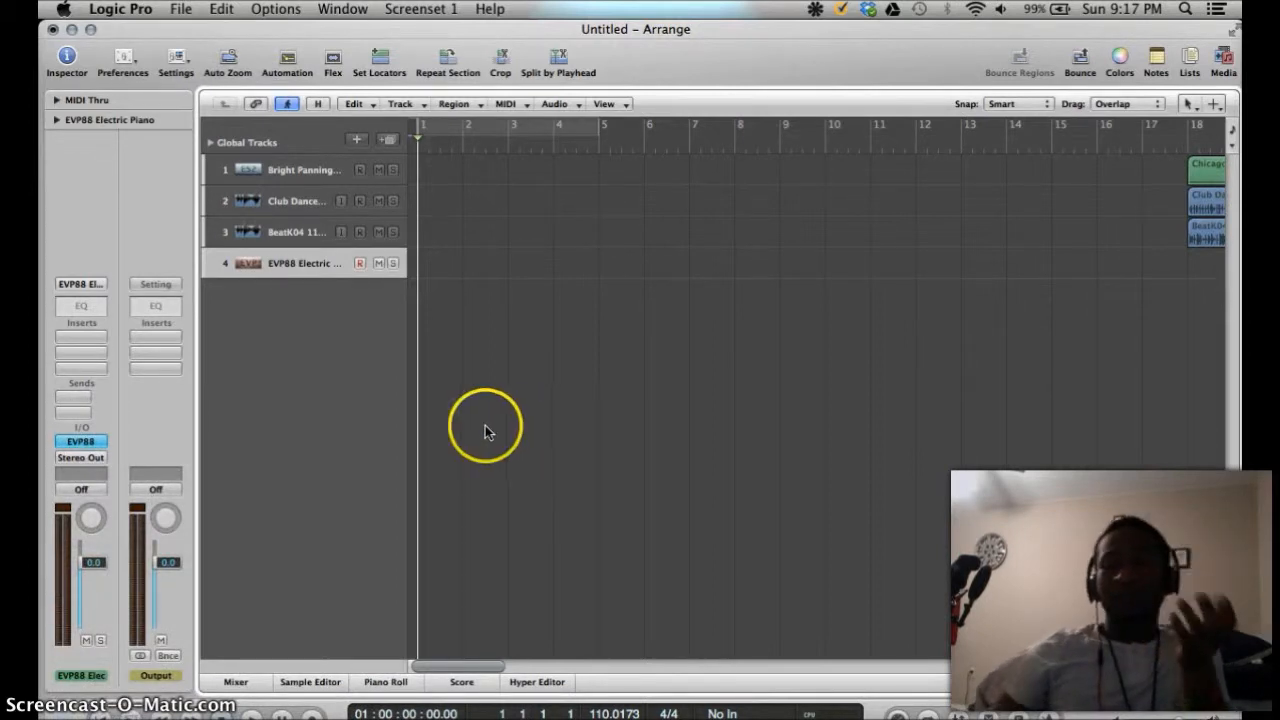
{"action": "mouse_move", "coordinate": [496, 299]}
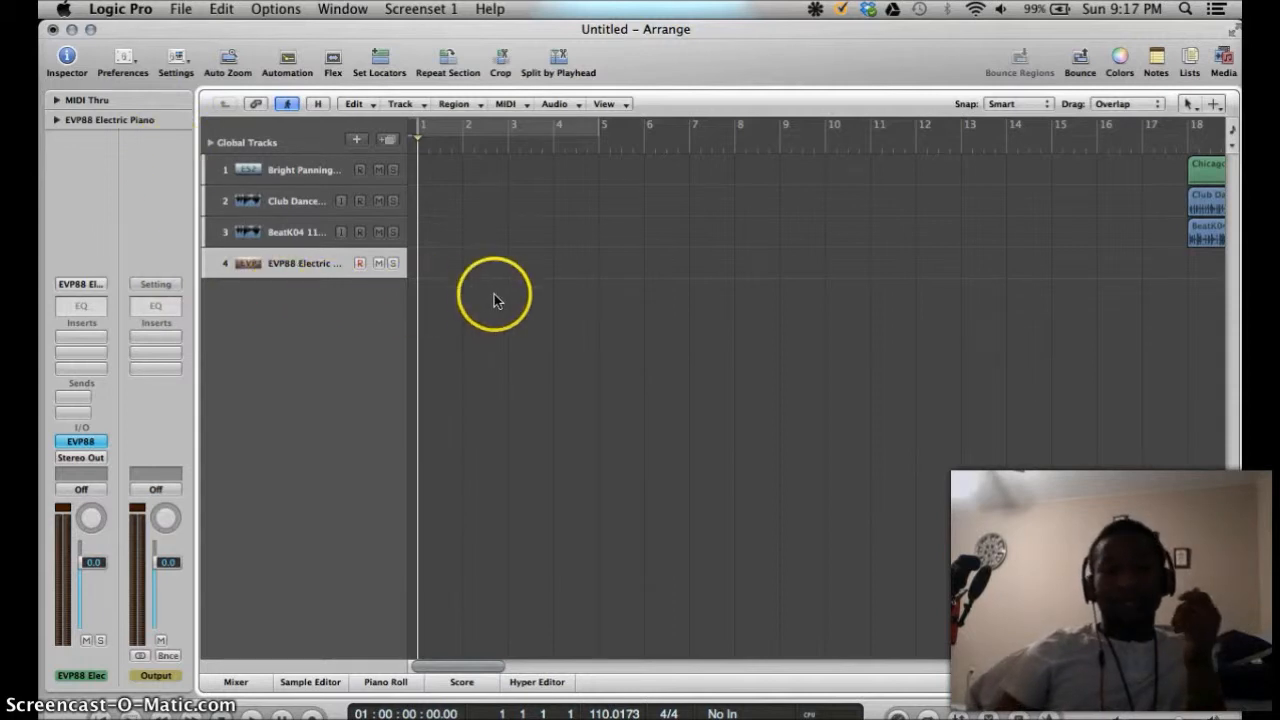